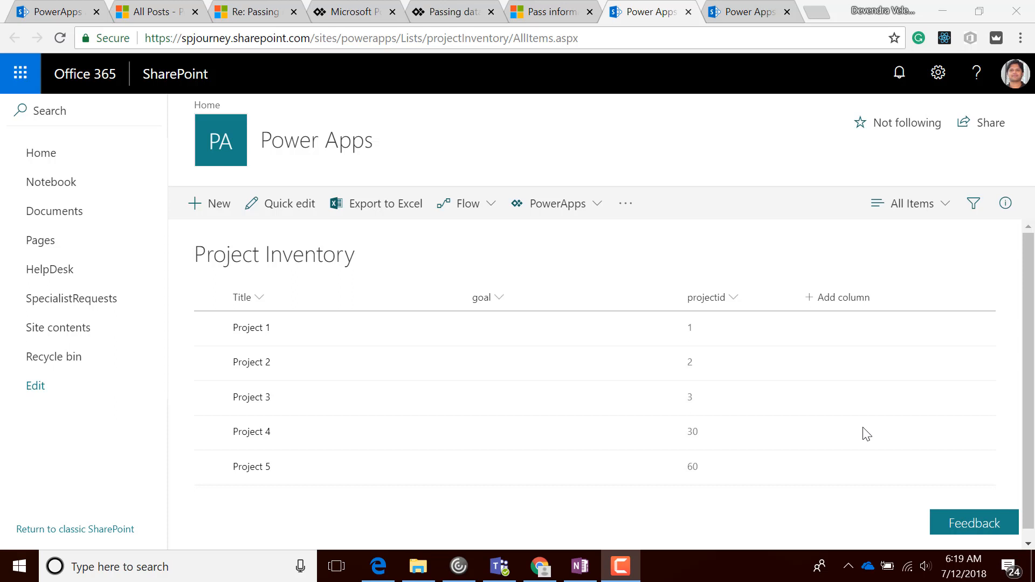
mouse_move(505, 260)
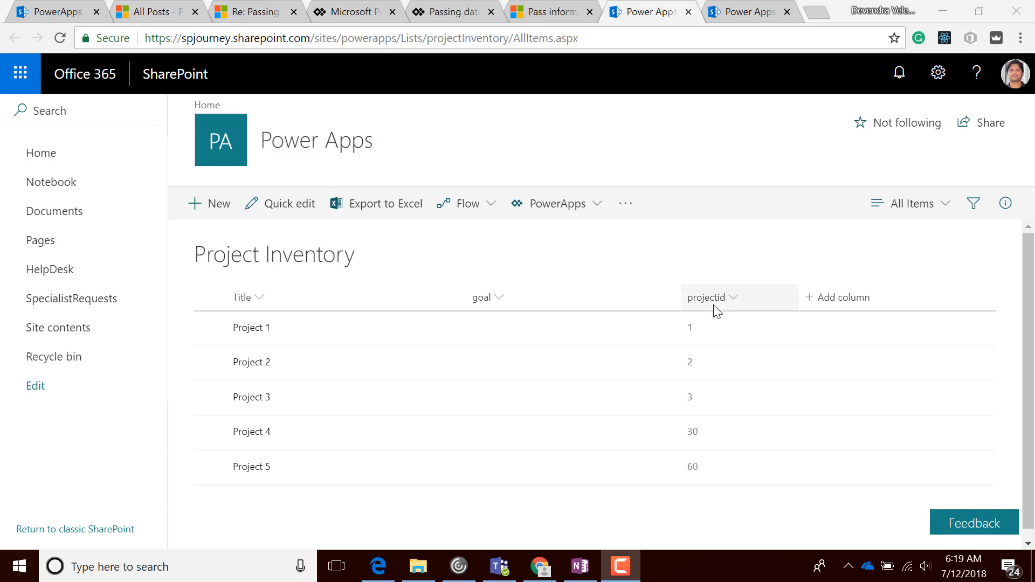
Switch from the Project Inventory list to the Mission Objectives list tab
left_click(746, 12)
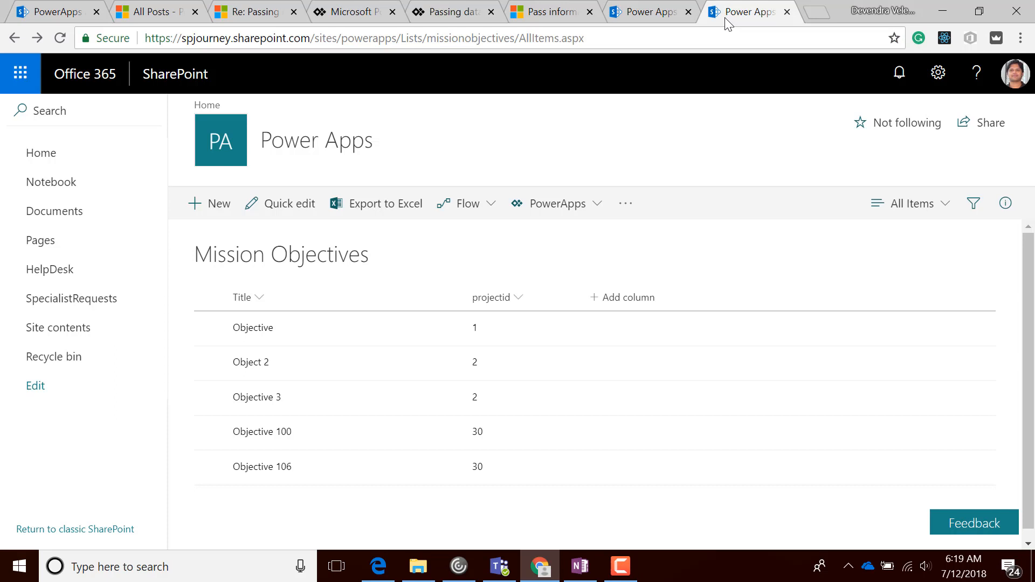
mouse_move(406, 275)
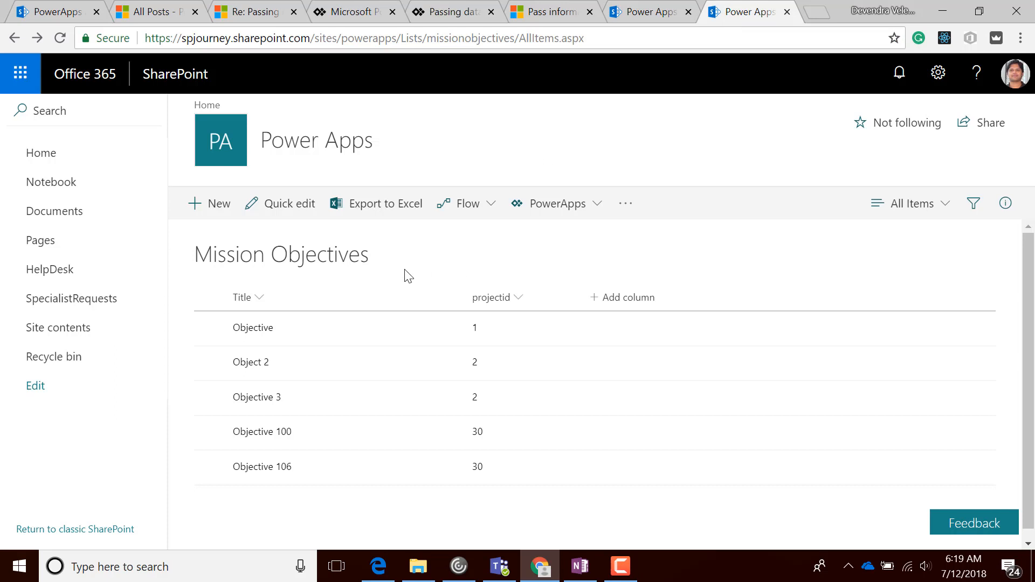
mouse_move(465, 290)
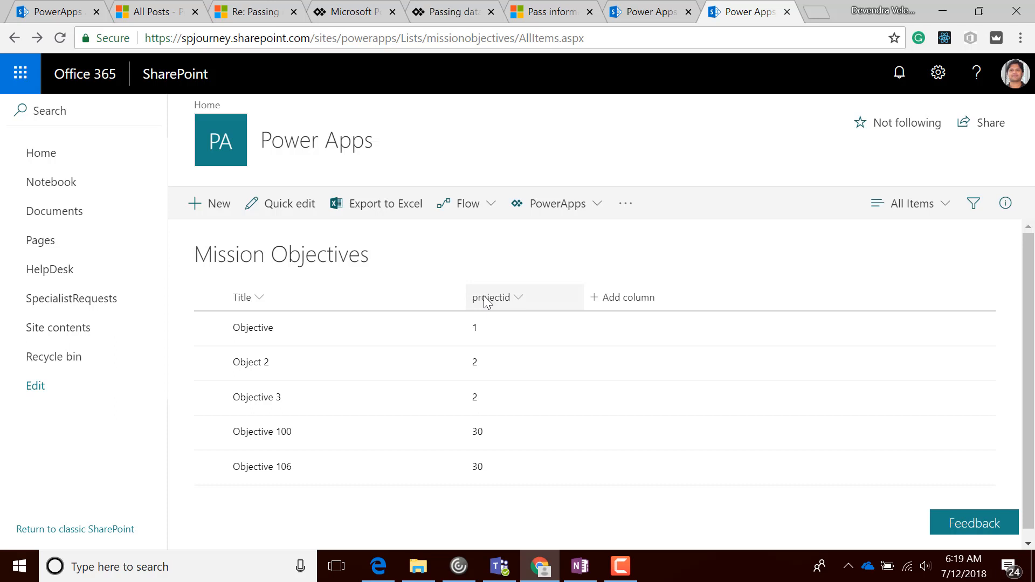
Show the Mission Objectives list settings Columns section with projectid as a Lookup column
left_click(937, 72)
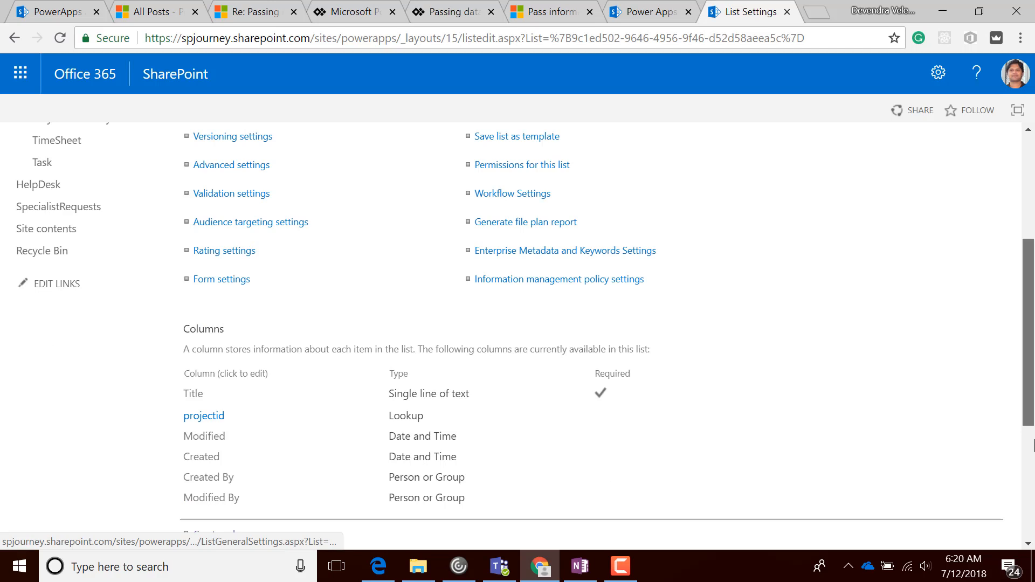
scroll("down", 3)
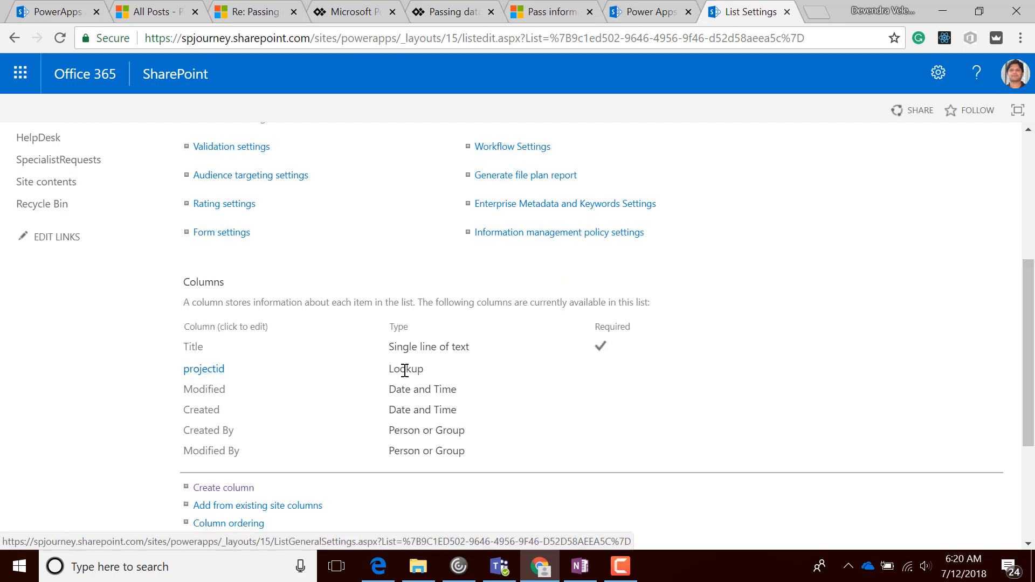
mouse_move(452, 12)
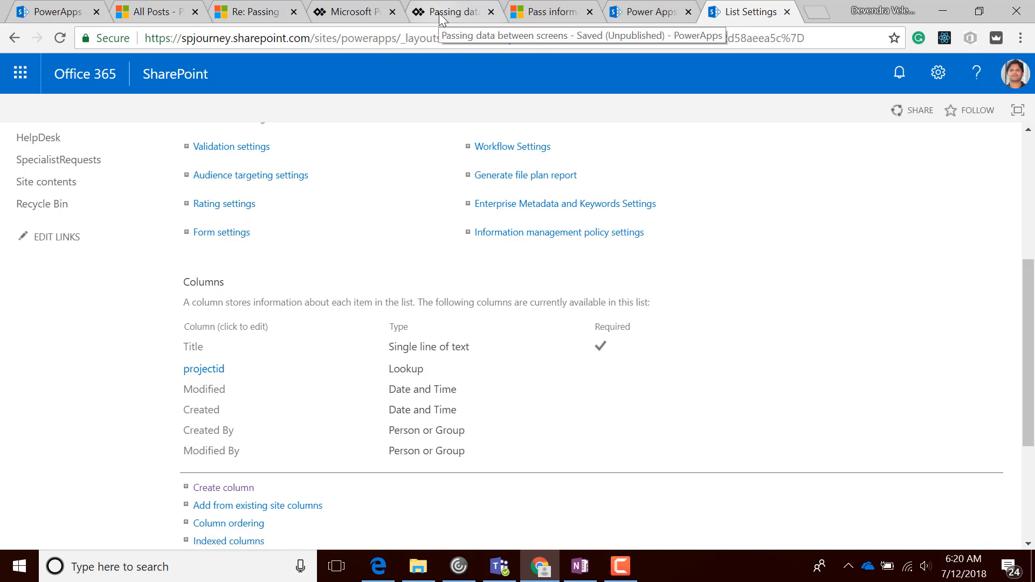
Return to the 'Passing data between screens' studio, closing the preview and the Windows notification
left_click(454, 11)
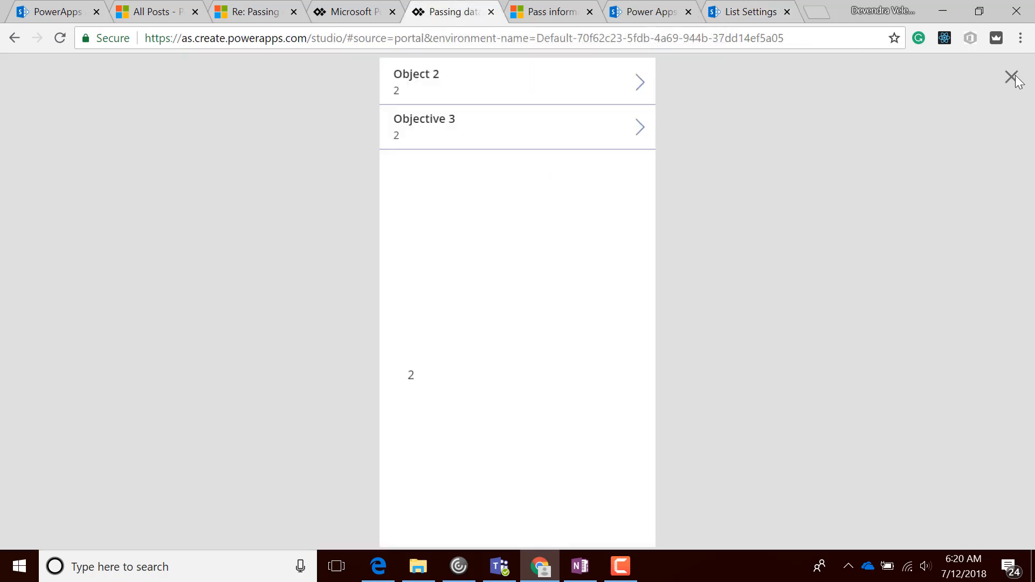
left_click(1012, 77)
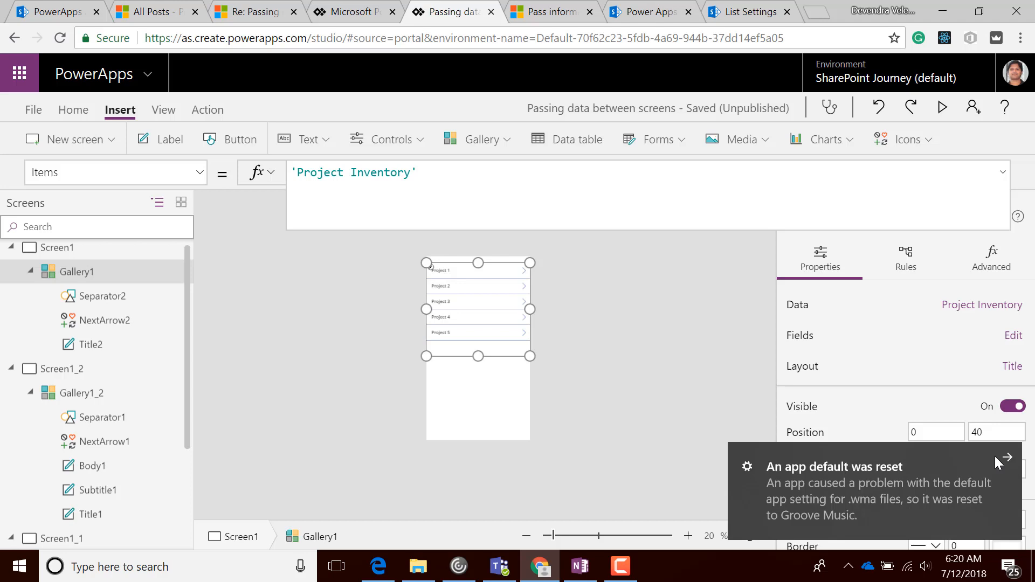
left_click(76, 392)
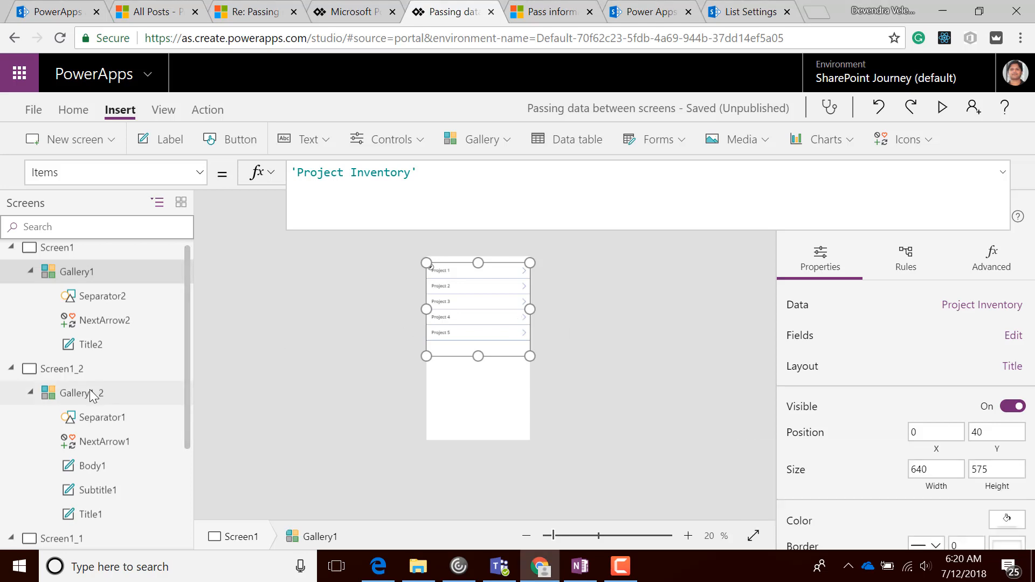
left_click(75, 393)
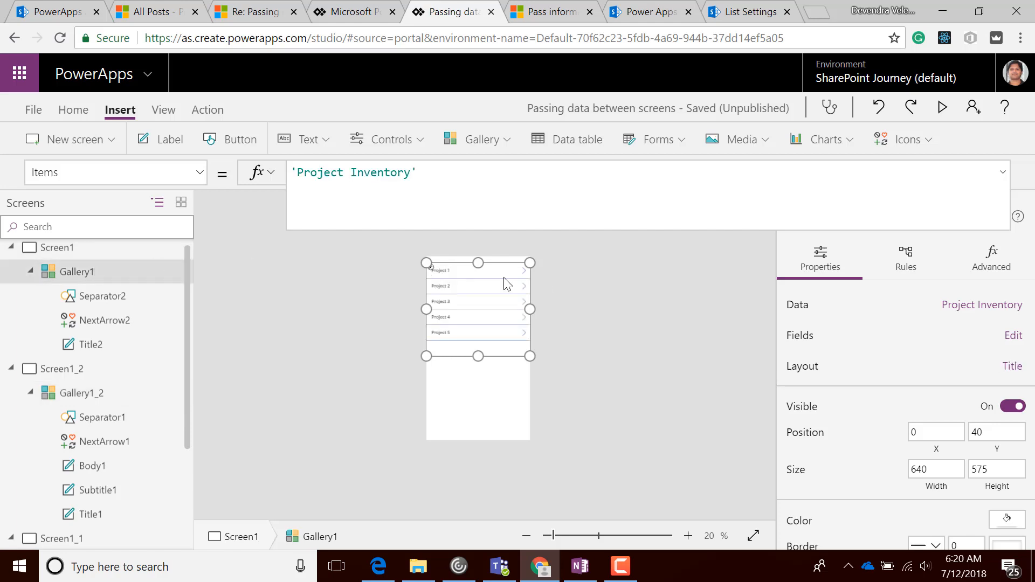
Show NextArrow2's Navigate formula passing projectid as selectedSection, then select Gallery1_2
left_click(524, 269)
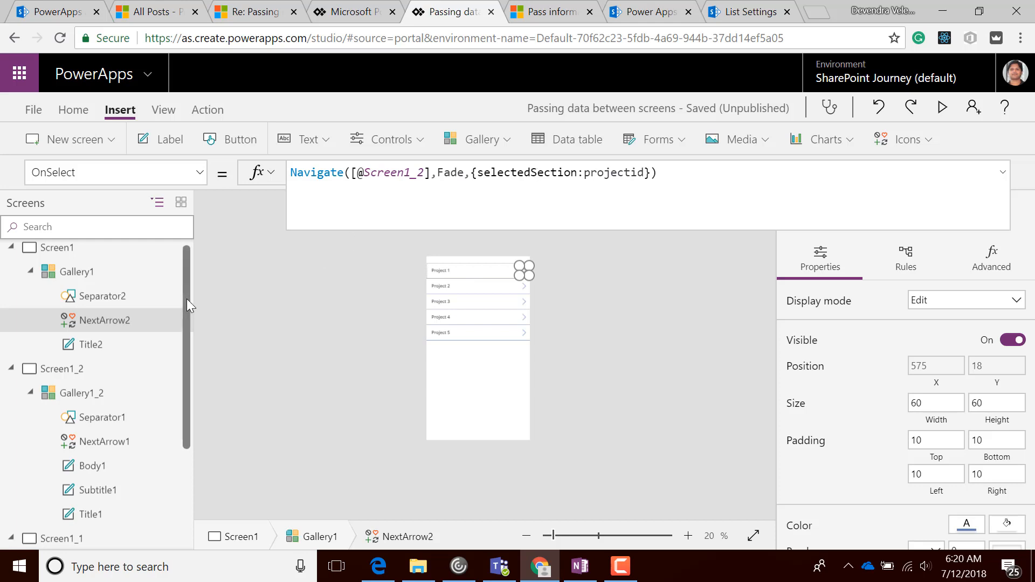
scroll("down", 3)
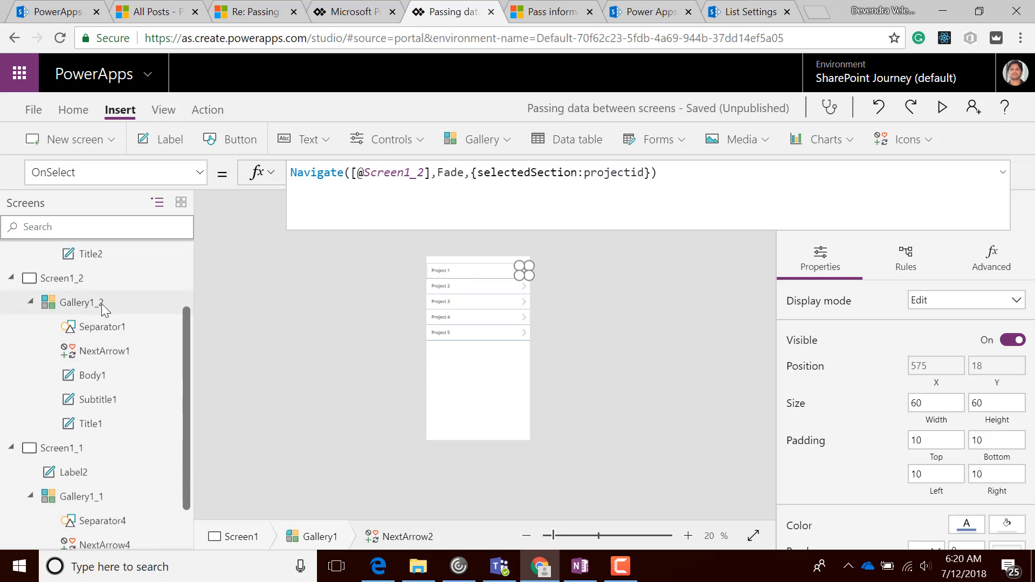
left_click(79, 302)
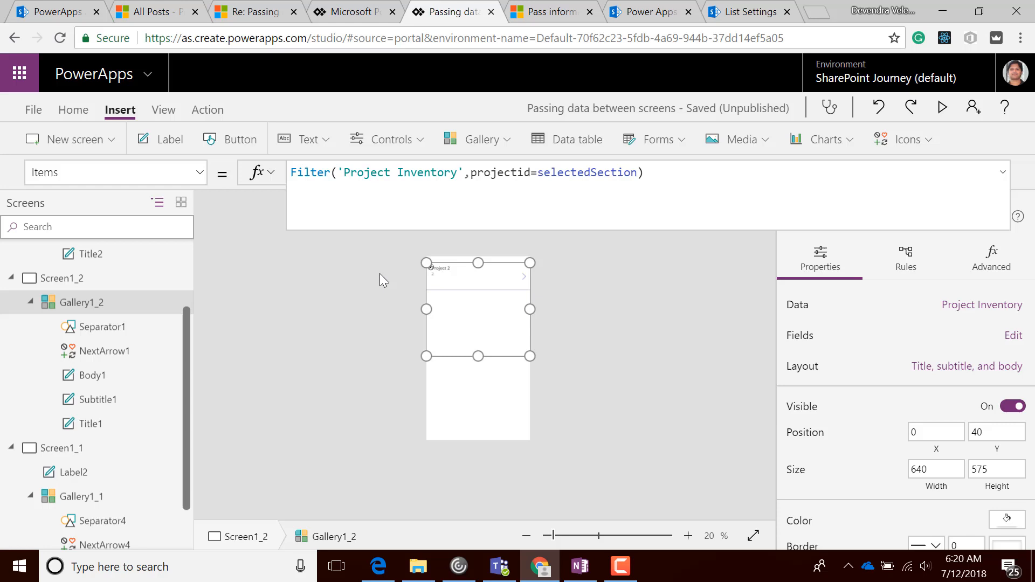
mouse_move(196, 363)
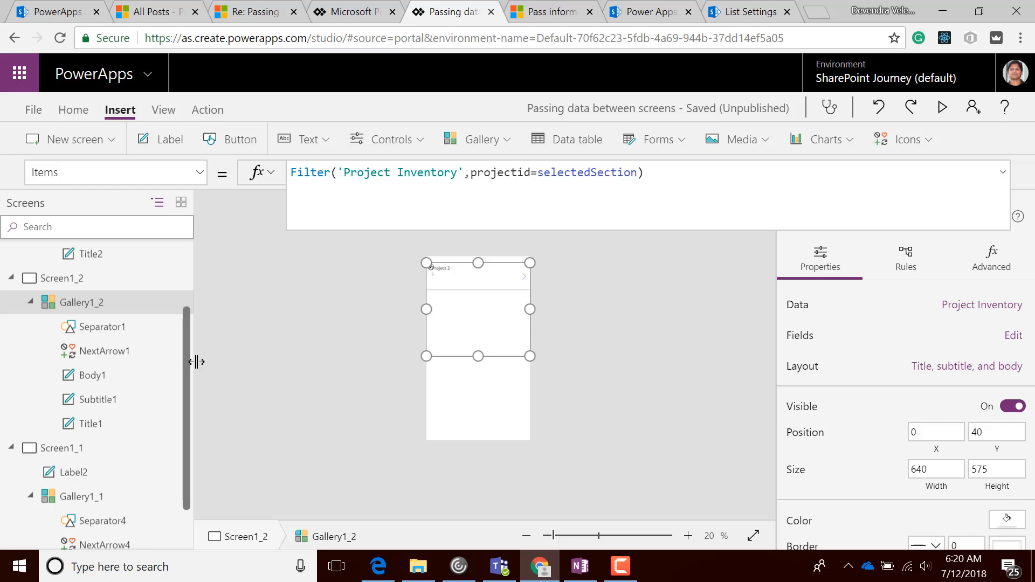
mouse_move(526, 280)
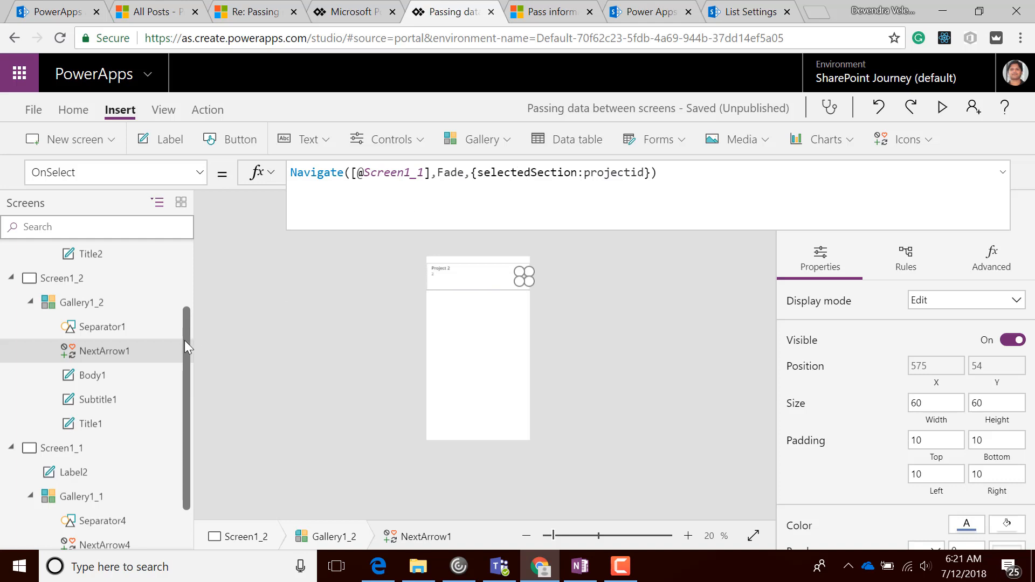
Show Gallery1_1's Items formula filtering Mission Objectives by projectid.Id
left_click(80, 443)
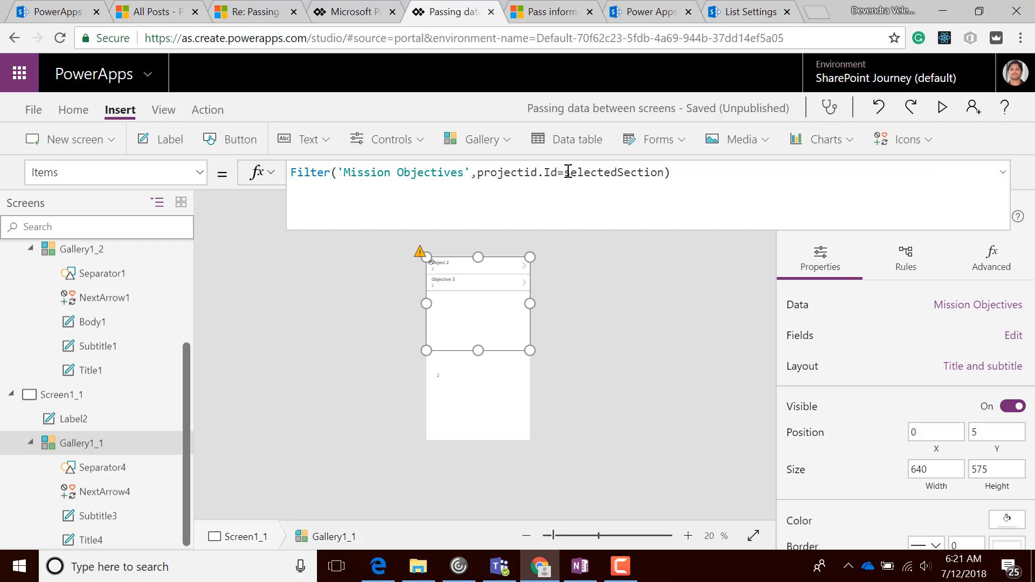
mouse_move(376, 323)
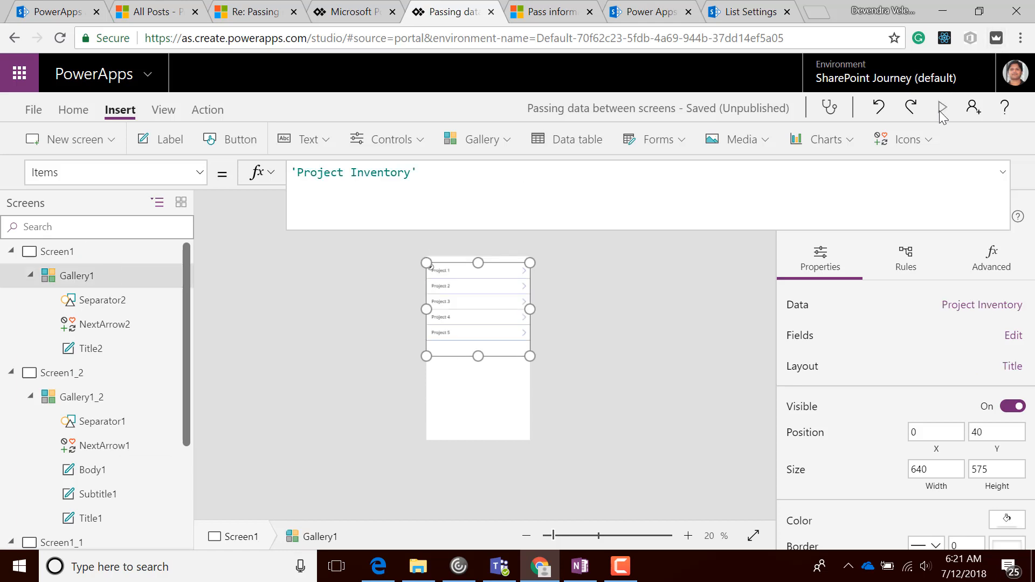
Preview the app, select Project 2 and reach its objectives Object 2 and Objective 3
left_click(942, 108)
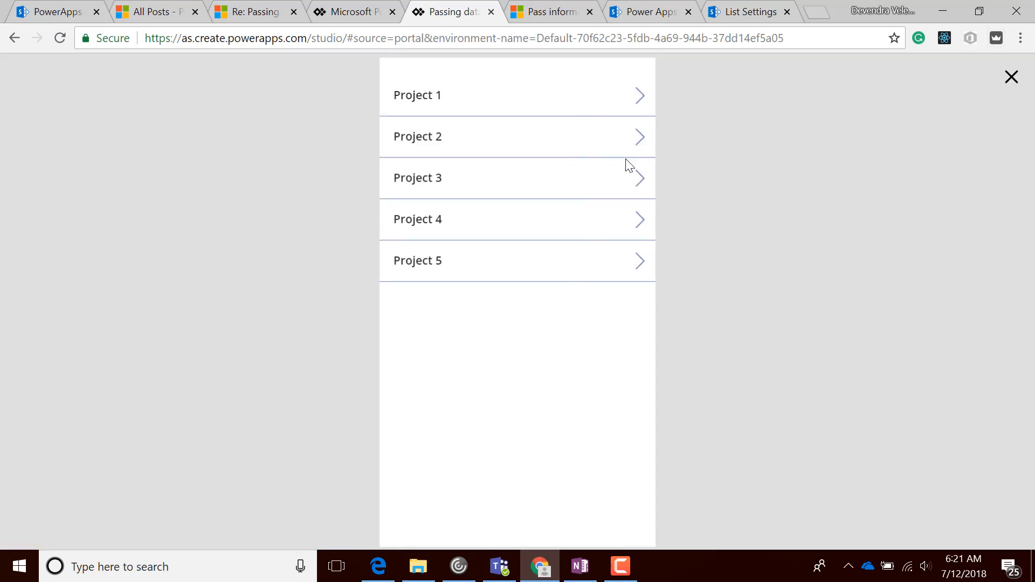
mouse_move(640, 143)
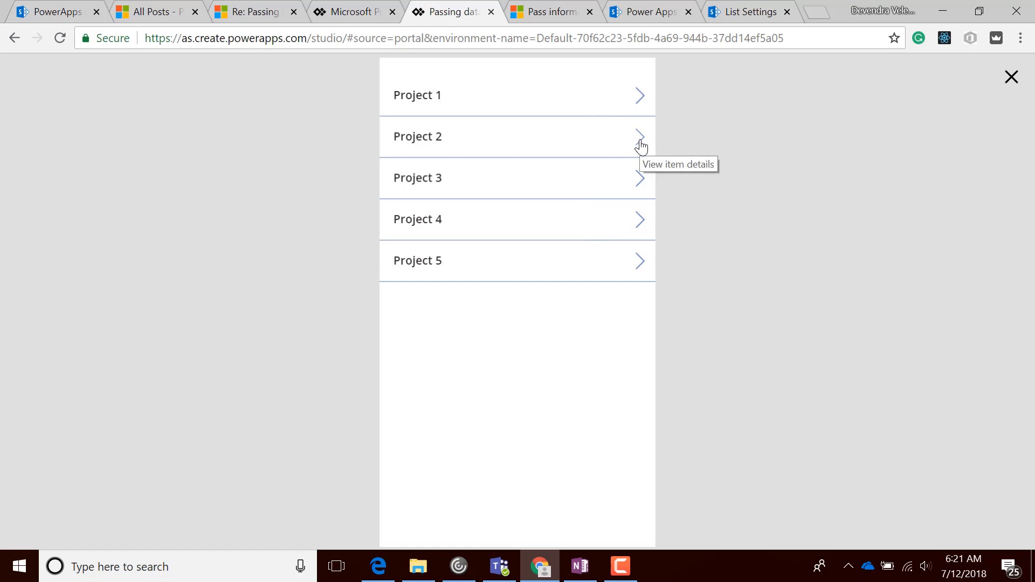
left_click(637, 137)
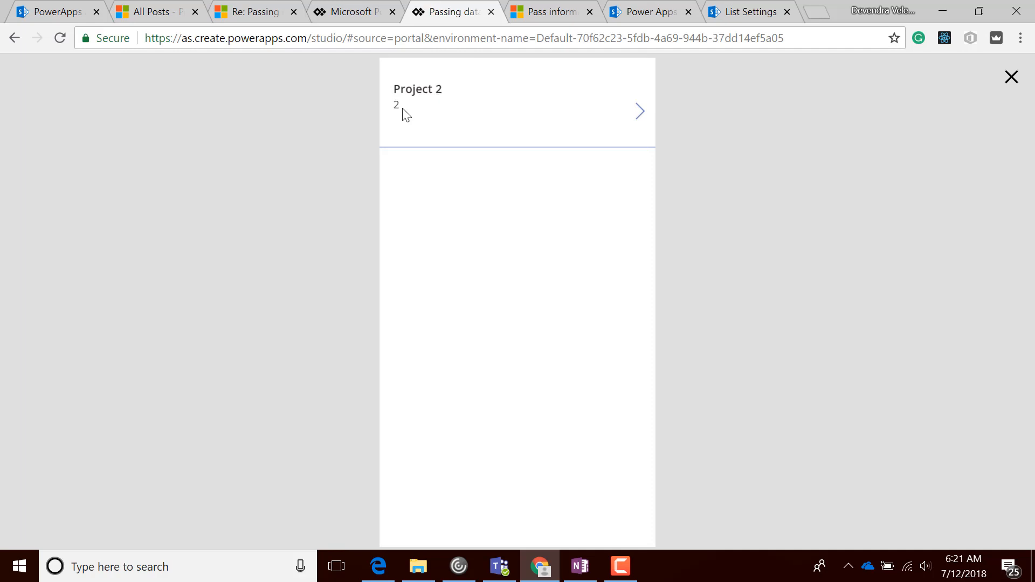
mouse_move(640, 110)
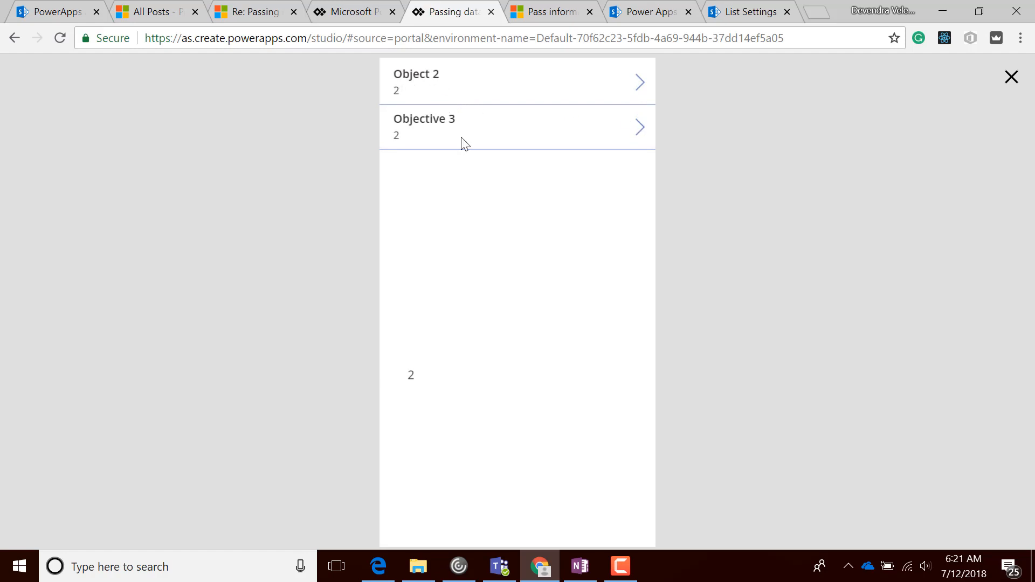
mouse_move(489, 155)
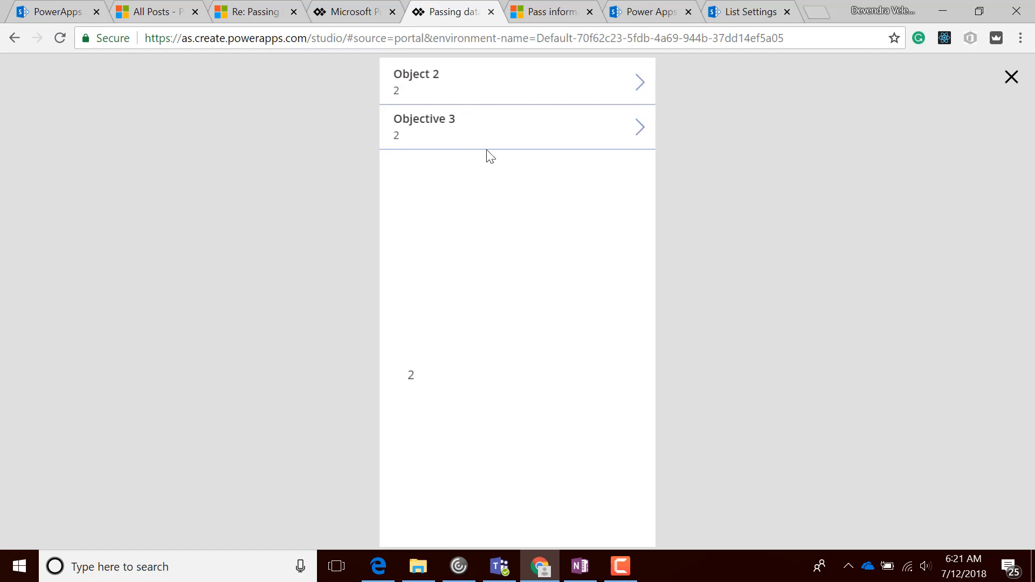
left_click(650, 12)
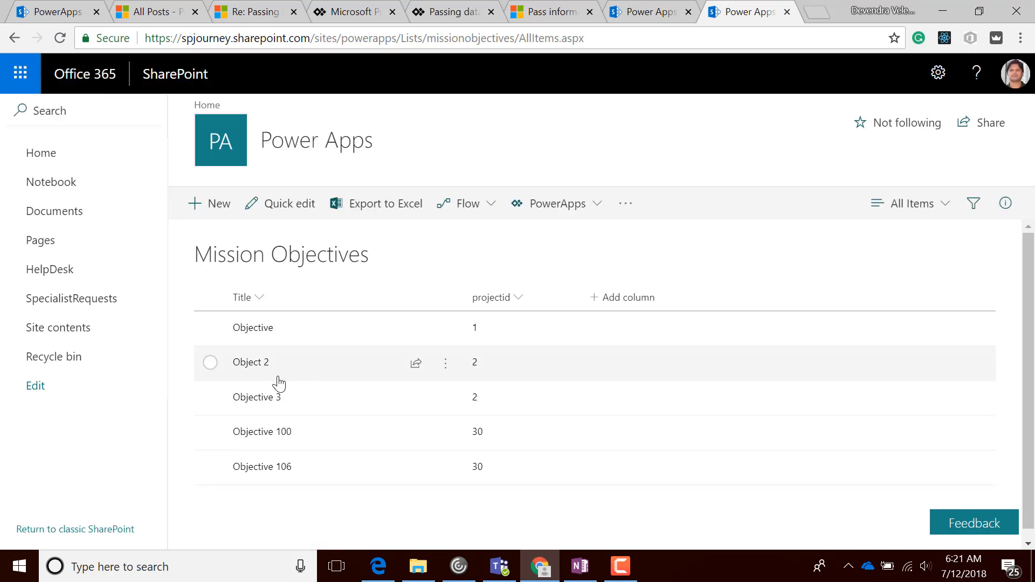
Switch the browser back to the Project Inventory list showing Projects 1–5
left_click(650, 11)
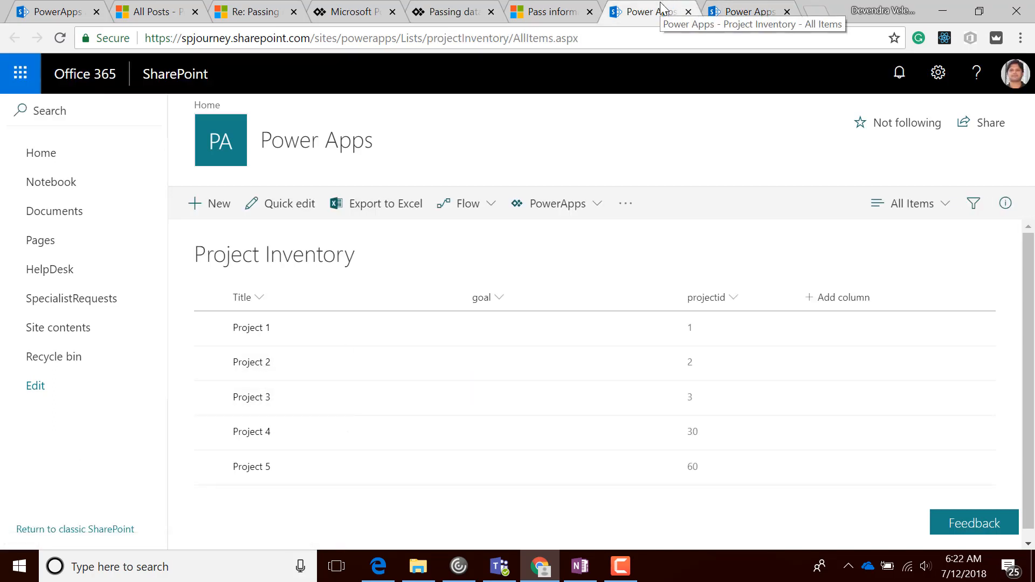